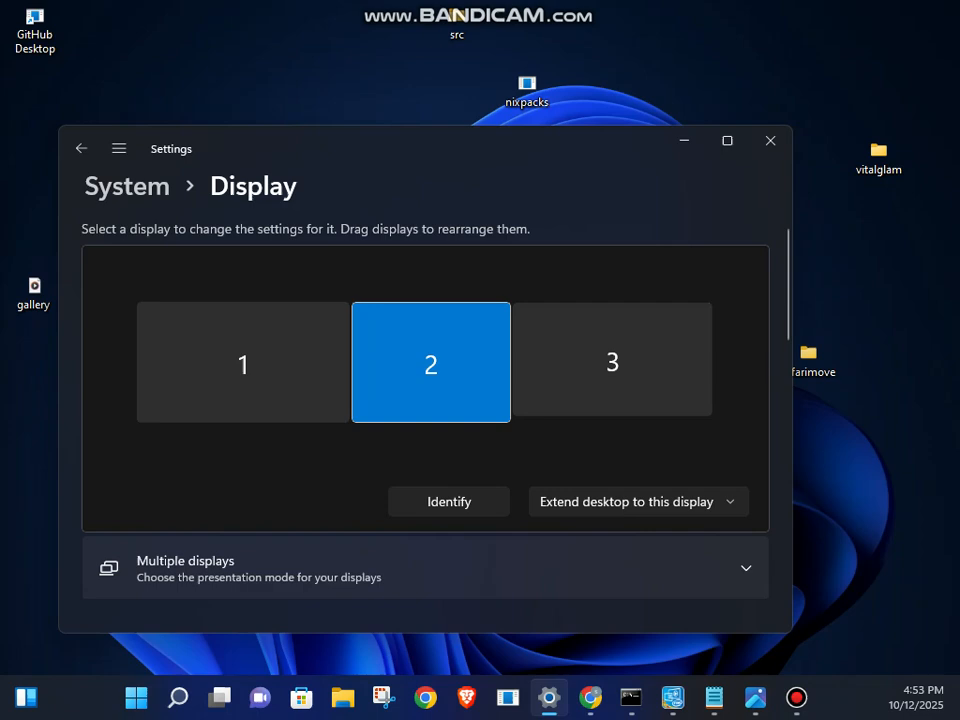
- Maximize Settings and open Privacy & security > Diagnostics & feedback, confirming optional diagnostic data is off
{"action": "left_click", "coordinate": [727, 140]}
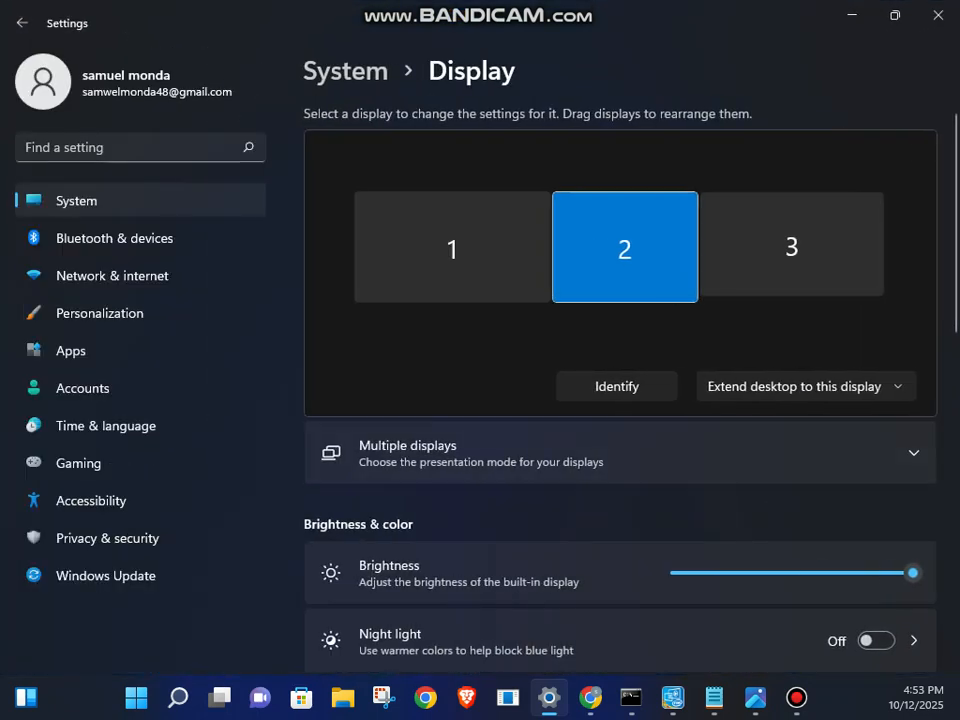
{"action": "left_click", "coordinate": [107, 538]}
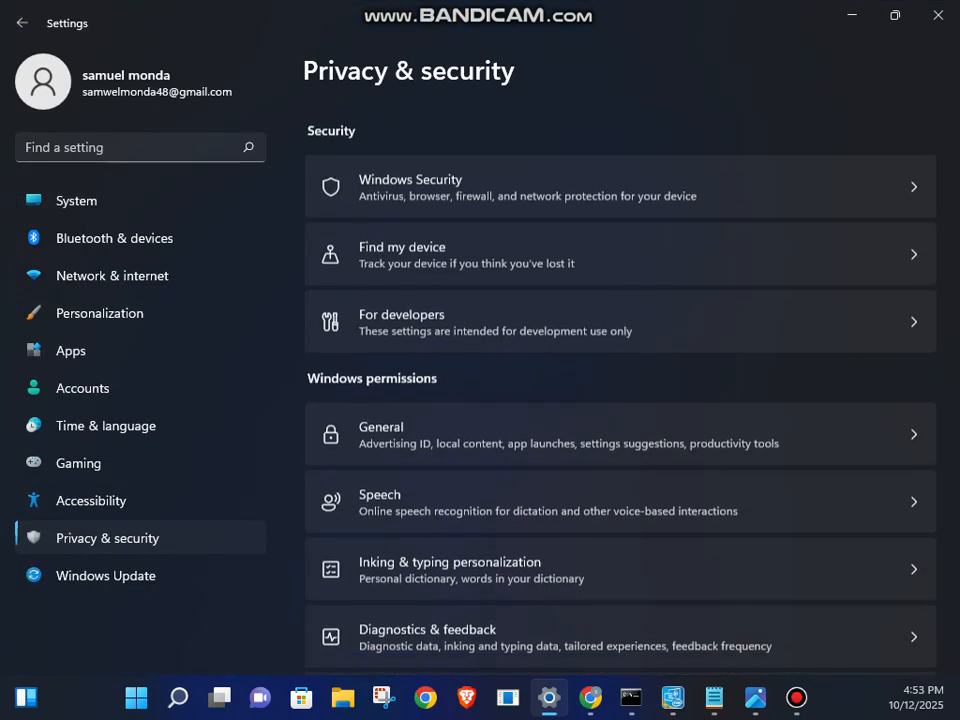
{"action": "scroll", "scroll_direction": "down", "scroll_amount": 3}
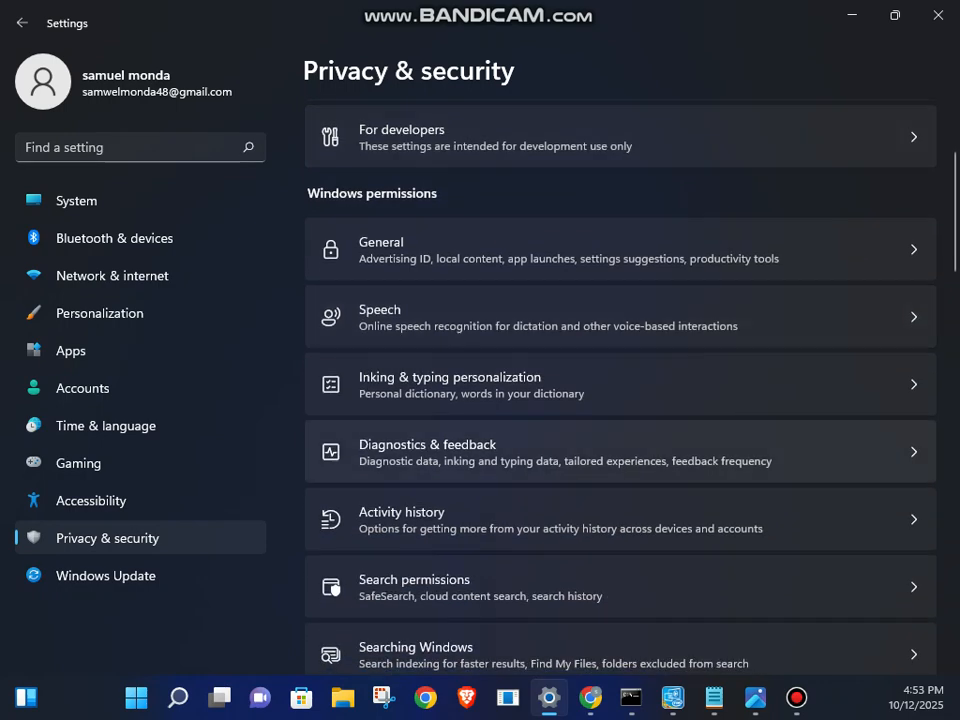
{"action": "left_click", "coordinate": [620, 452]}
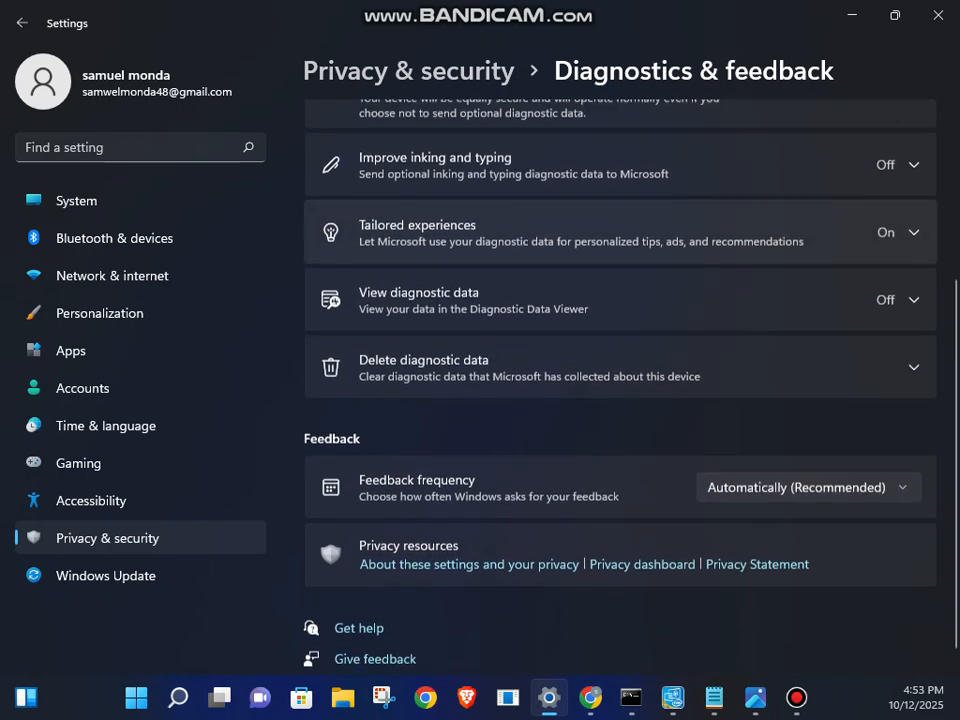
{"action": "scroll", "scroll_direction": "down", "scroll_amount": 3}
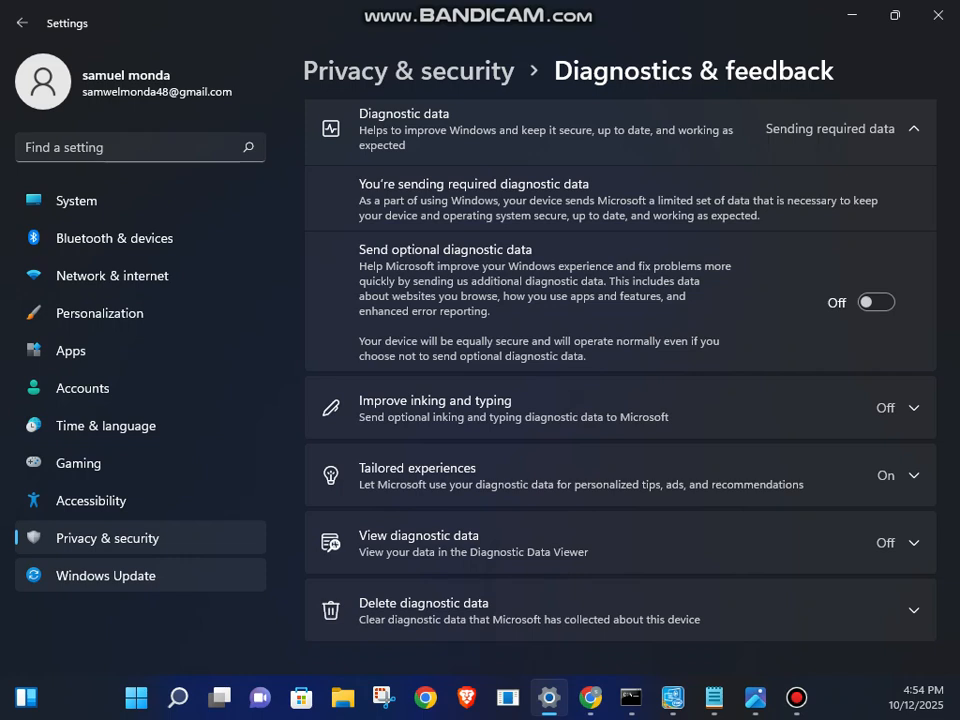
{"action": "left_click", "coordinate": [22, 22]}
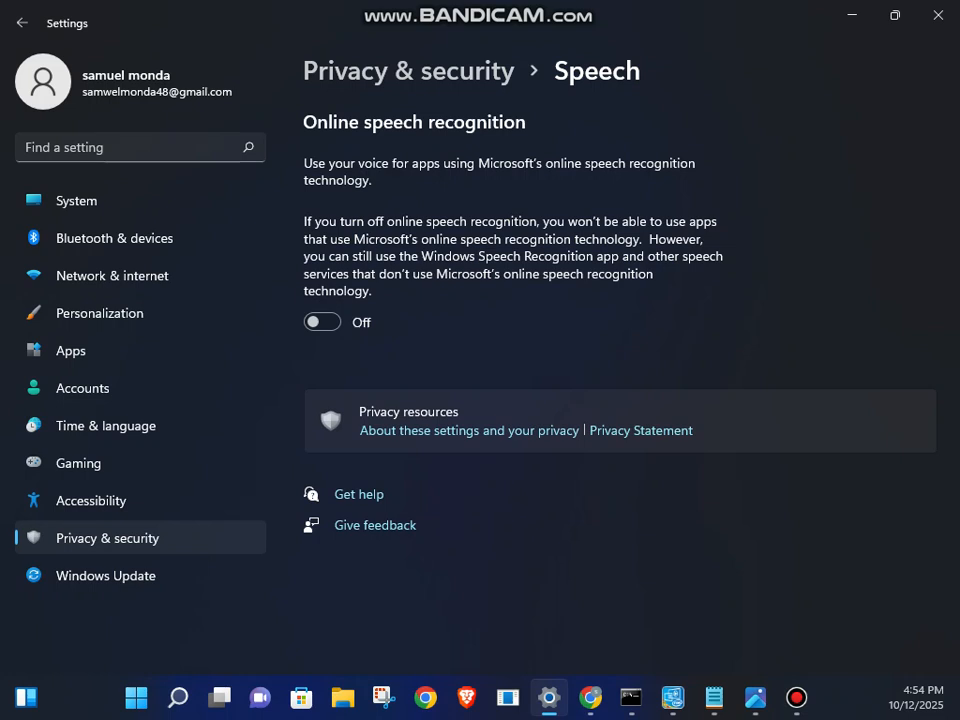
{"action": "mouse_move", "coordinate": [71, 350]}
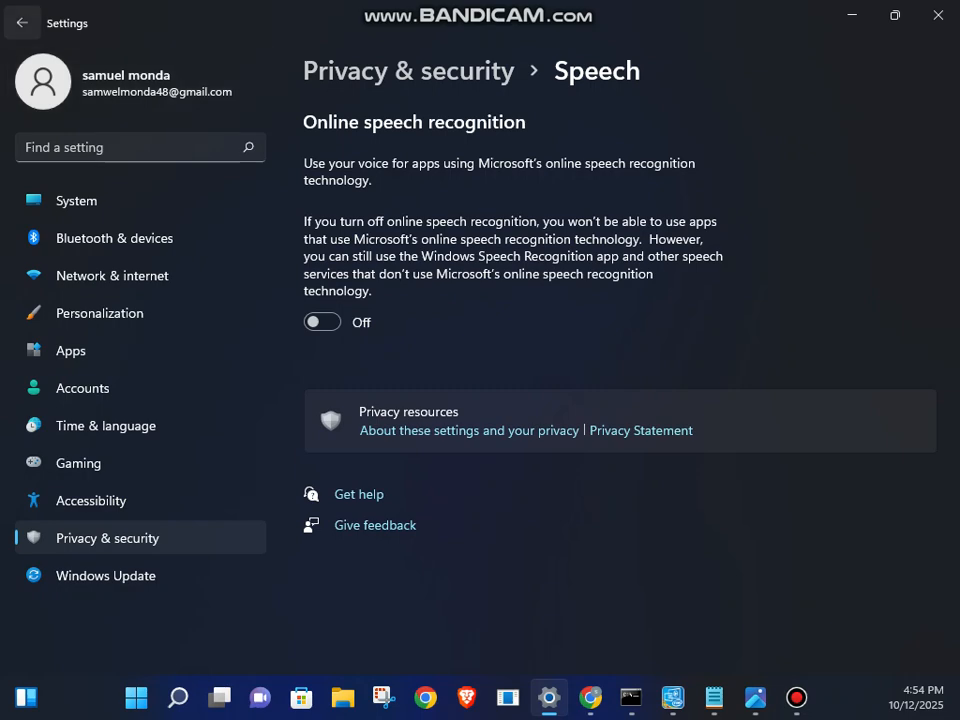
- Switch off the custom inking and typing dictionary, then go back to Privacy & security
{"action": "left_click", "coordinate": [22, 22]}
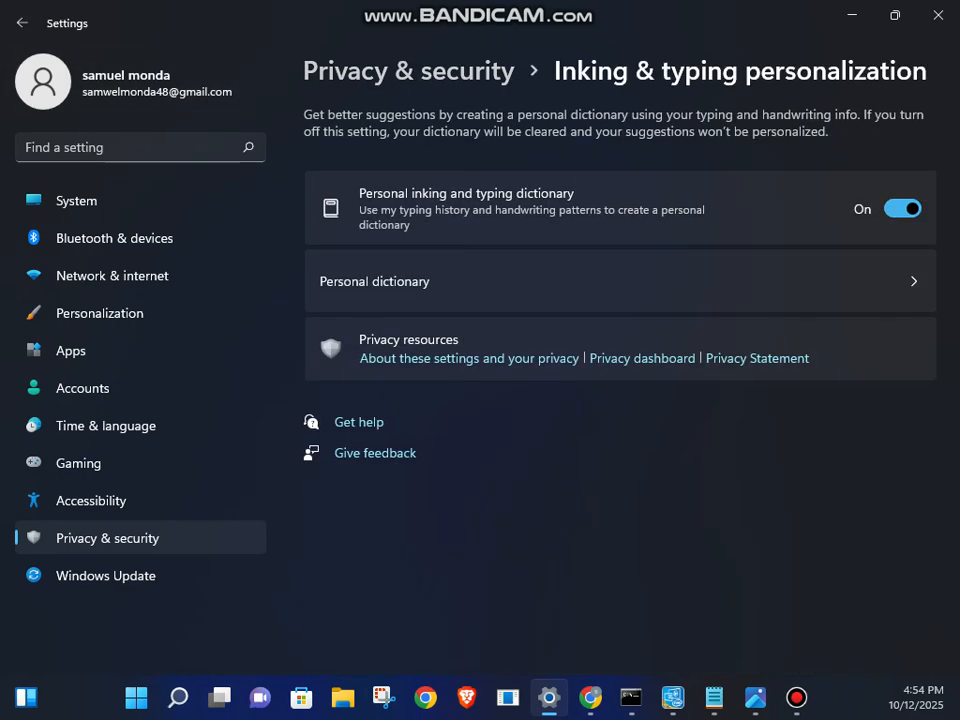
{"action": "left_click", "coordinate": [901, 208]}
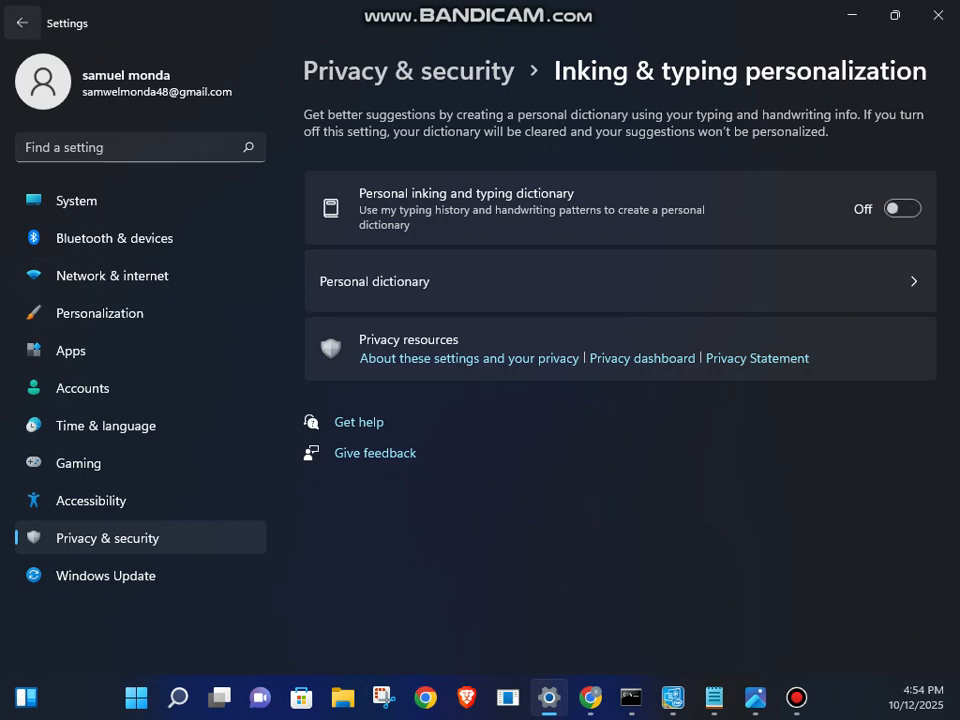
{"action": "left_click", "coordinate": [22, 22]}
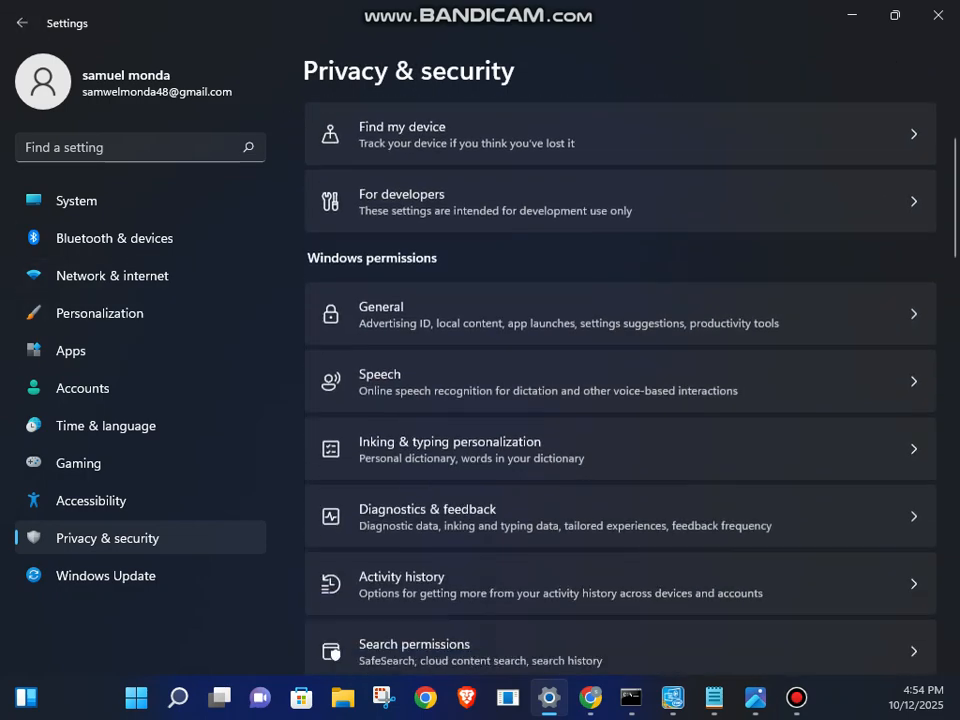
{"action": "scroll", "scroll_direction": "down", "scroll_amount": 3}
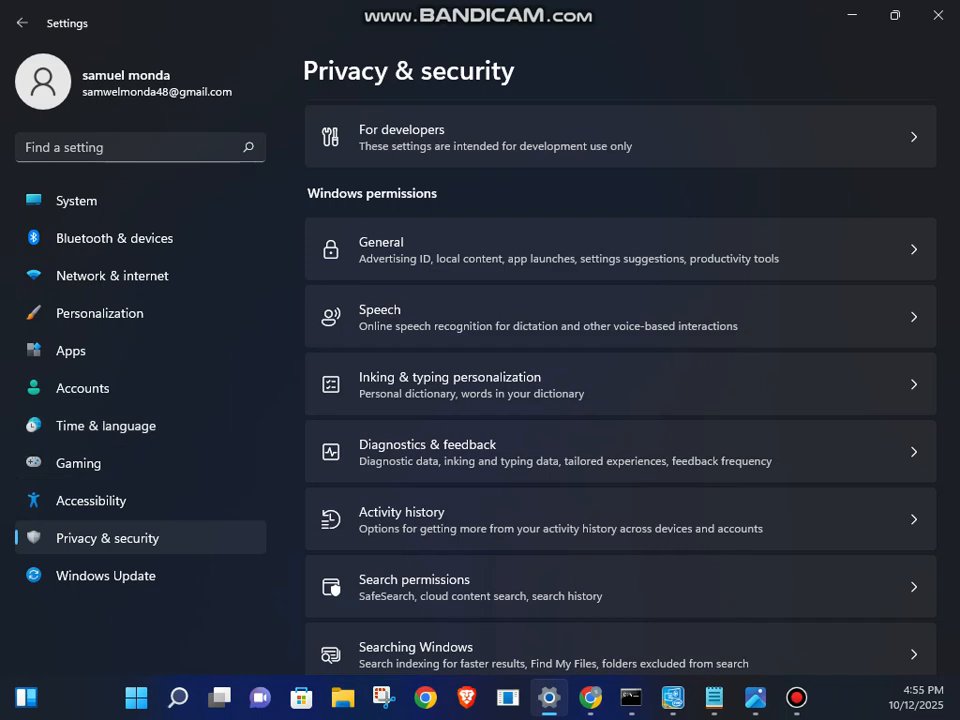
{"action": "mouse_move", "coordinate": [78, 462]}
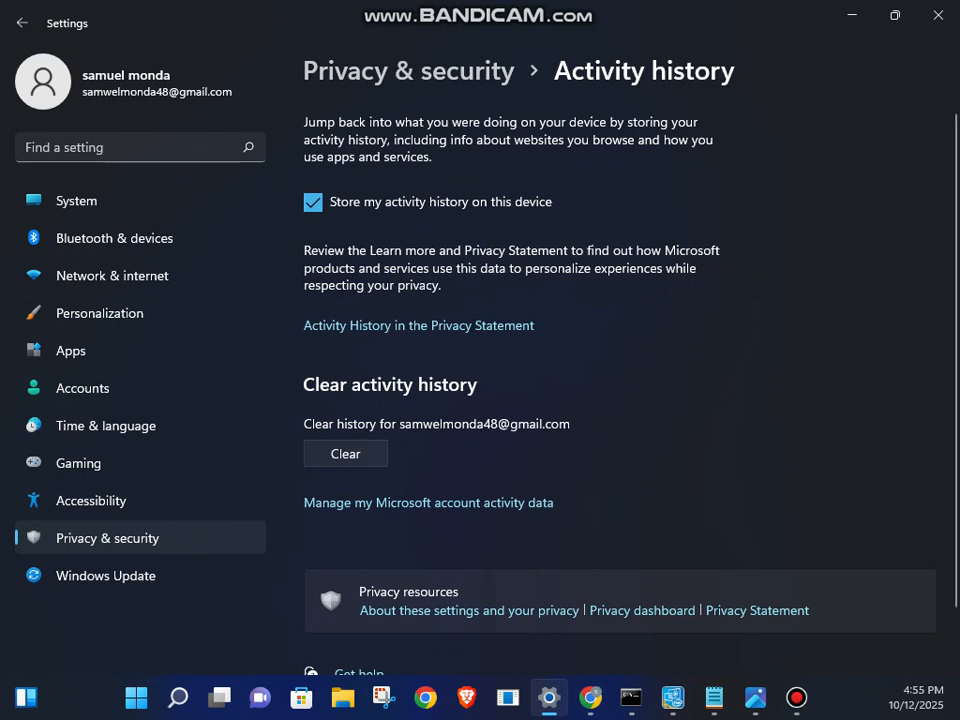
- Uncheck 'Store my activity history on this device' and clear the existing activity history
{"action": "left_click", "coordinate": [313, 202]}
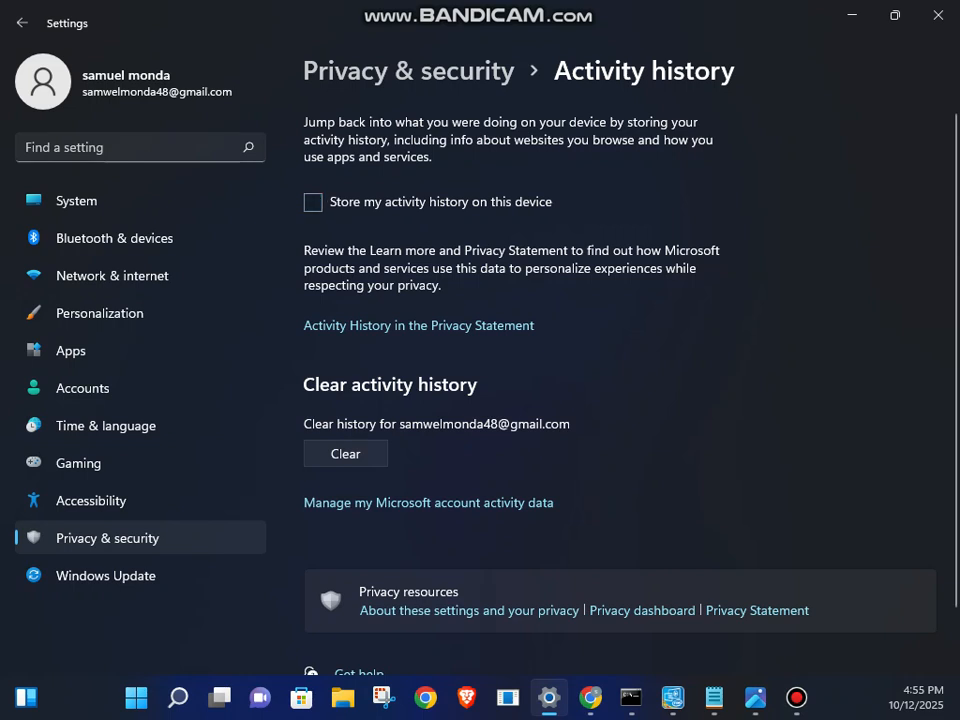
{"action": "left_click", "coordinate": [345, 453]}
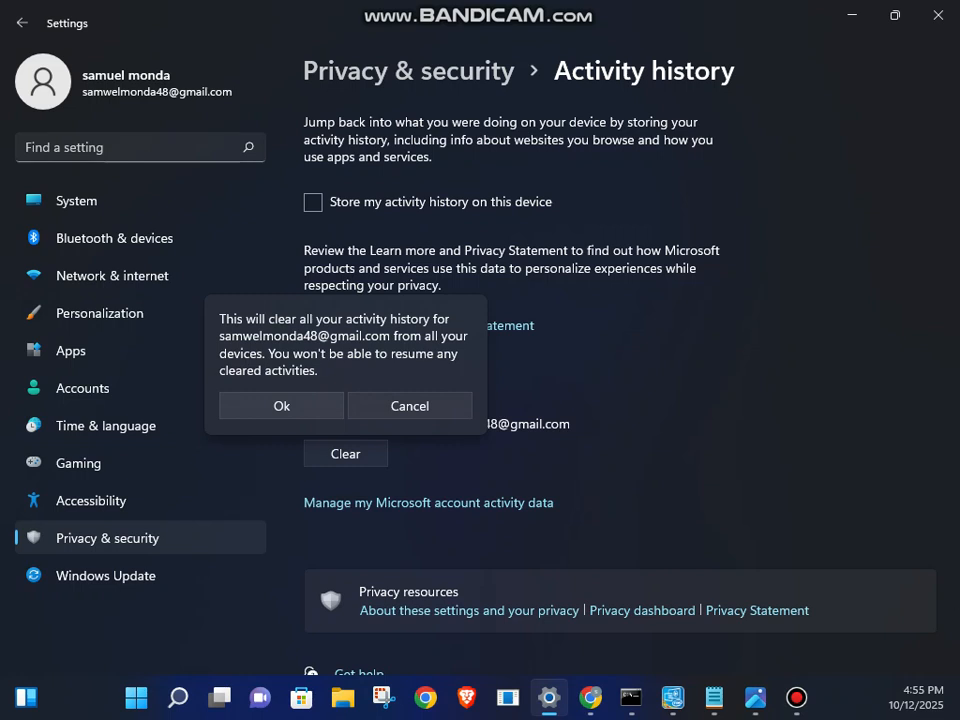
{"action": "left_click", "coordinate": [281, 405]}
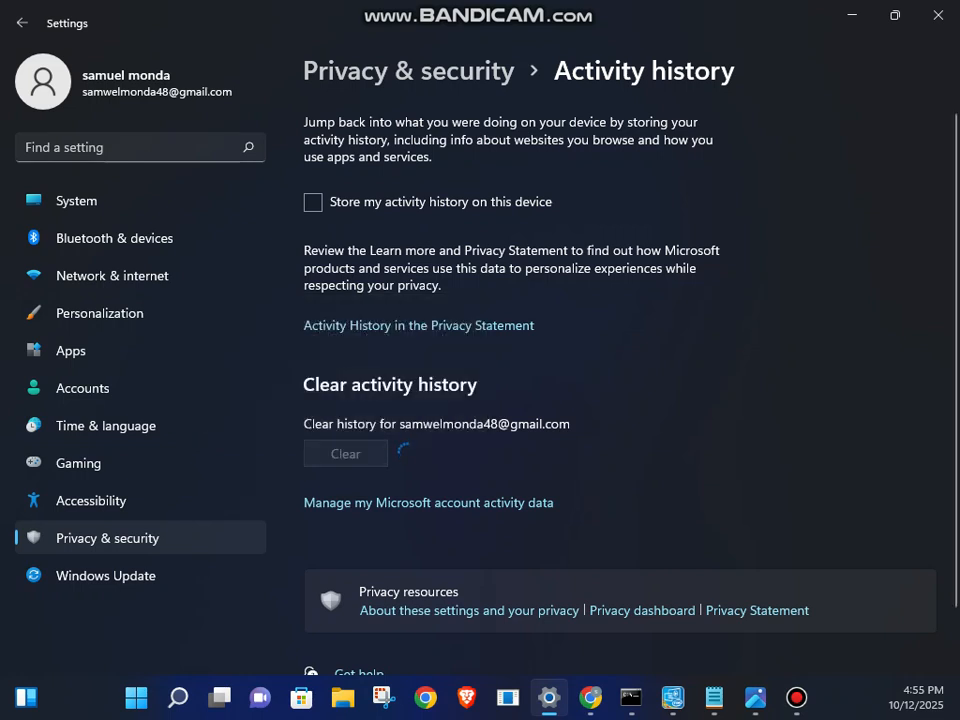
{"action": "left_click", "coordinate": [345, 453]}
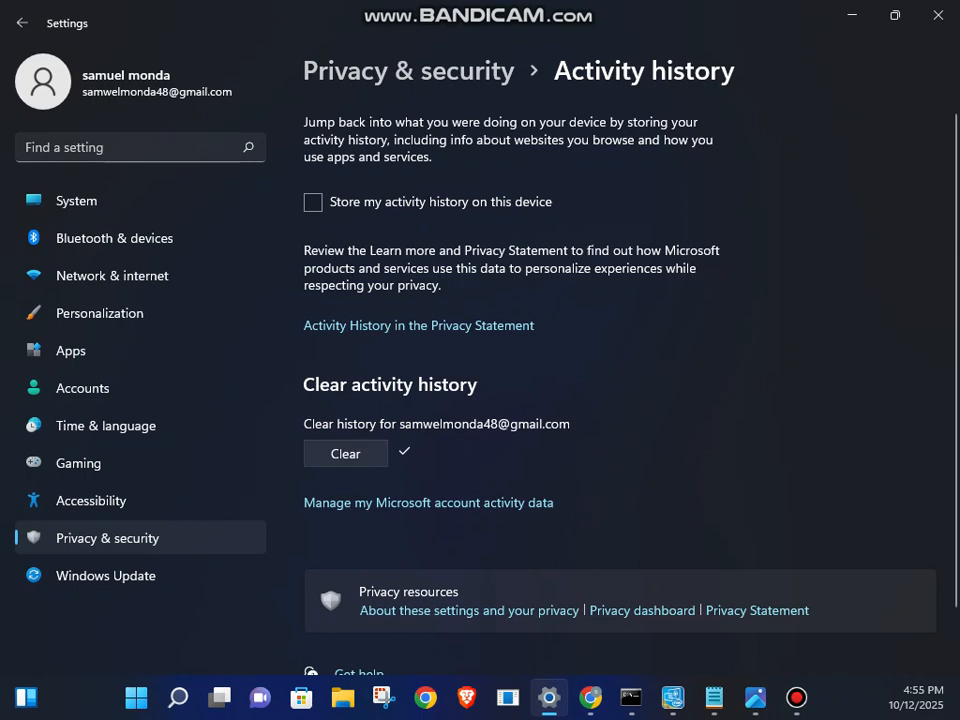
{"action": "scroll", "scroll_direction": "down", "scroll_amount": 3}
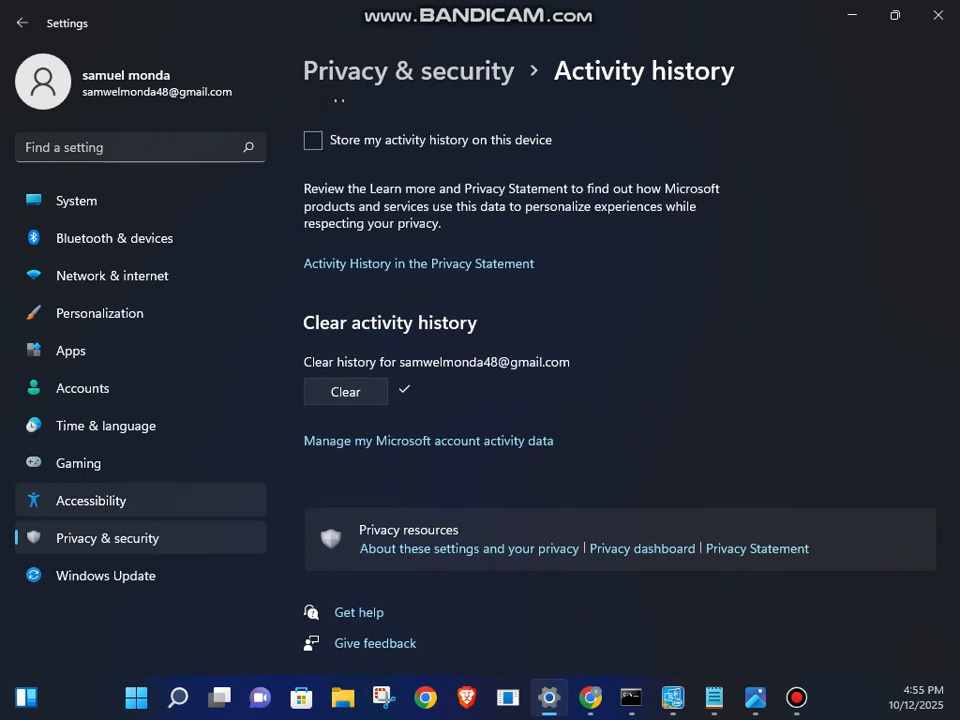
{"action": "left_click", "coordinate": [22, 22]}
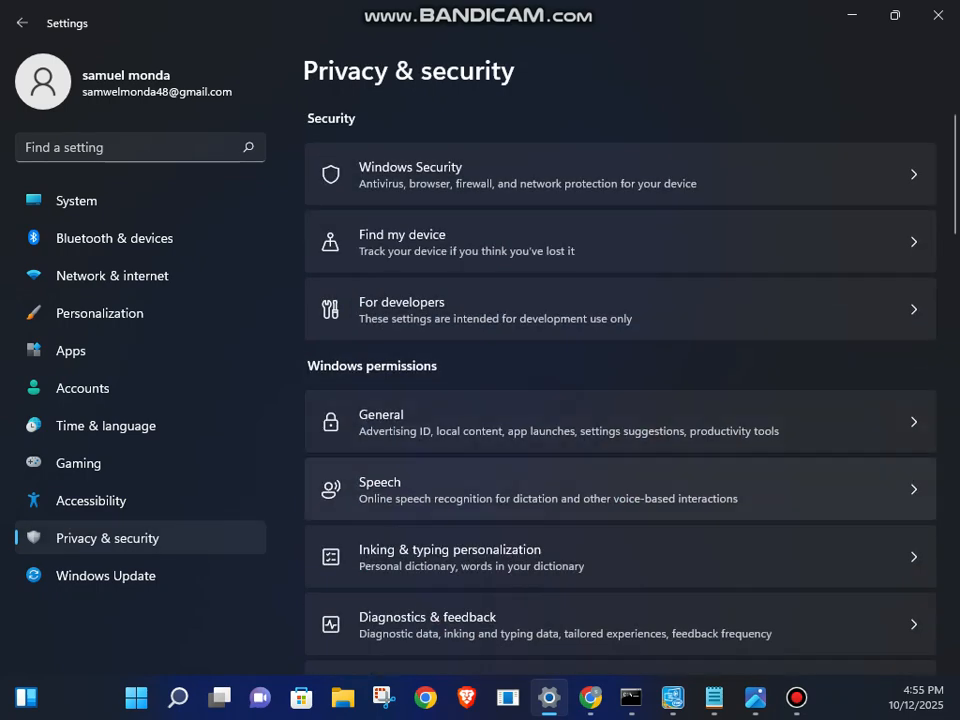
- Switch Location services off, then go back to the Privacy & security overview
{"action": "scroll", "scroll_direction": "down", "scroll_amount": 3}
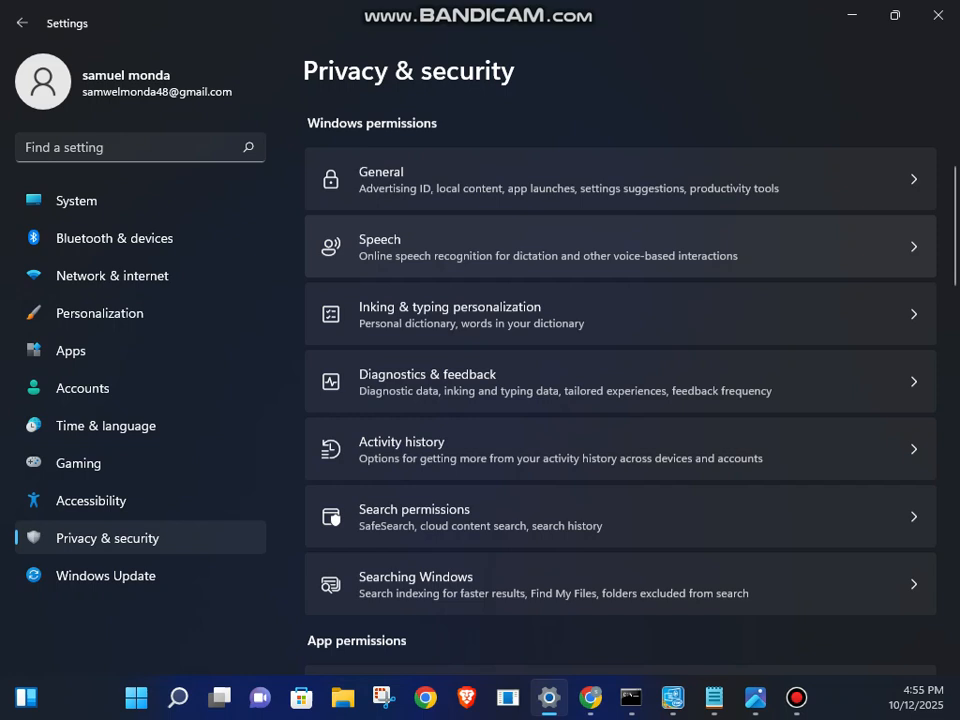
{"action": "scroll", "scroll_direction": "down", "scroll_amount": 3}
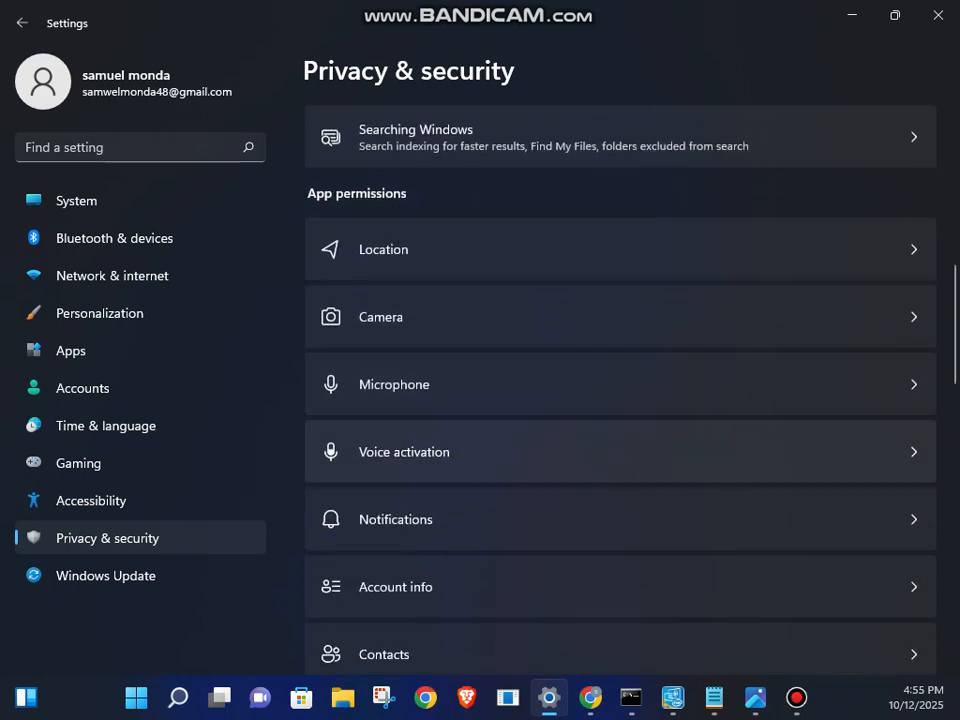
{"action": "scroll", "scroll_direction": "down", "scroll_amount": 3}
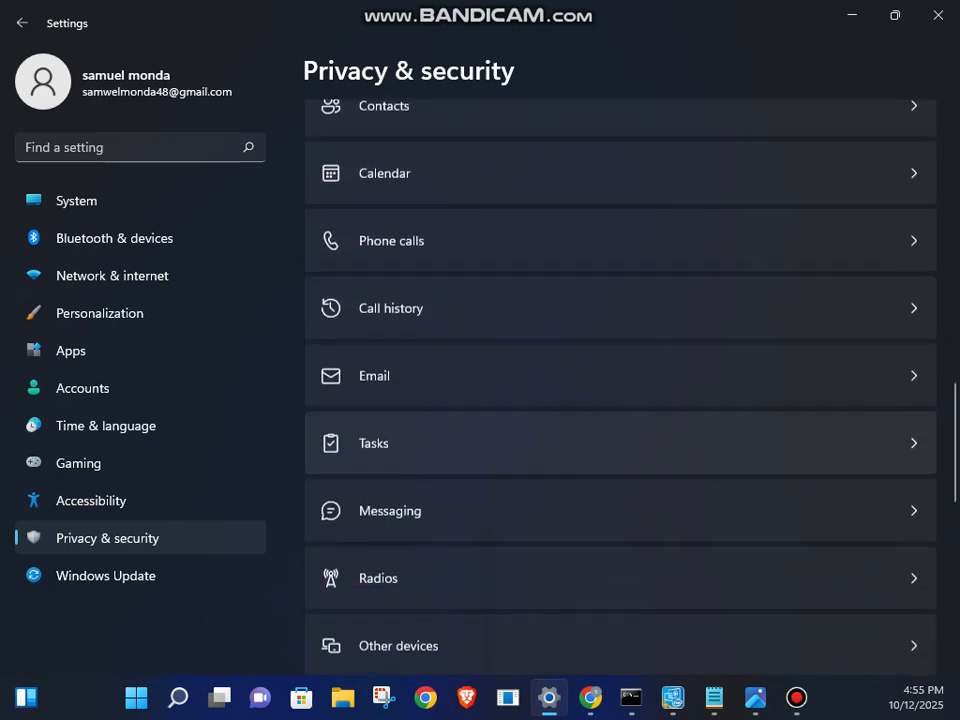
{"action": "scroll", "scroll_direction": "down", "scroll_amount": 3}
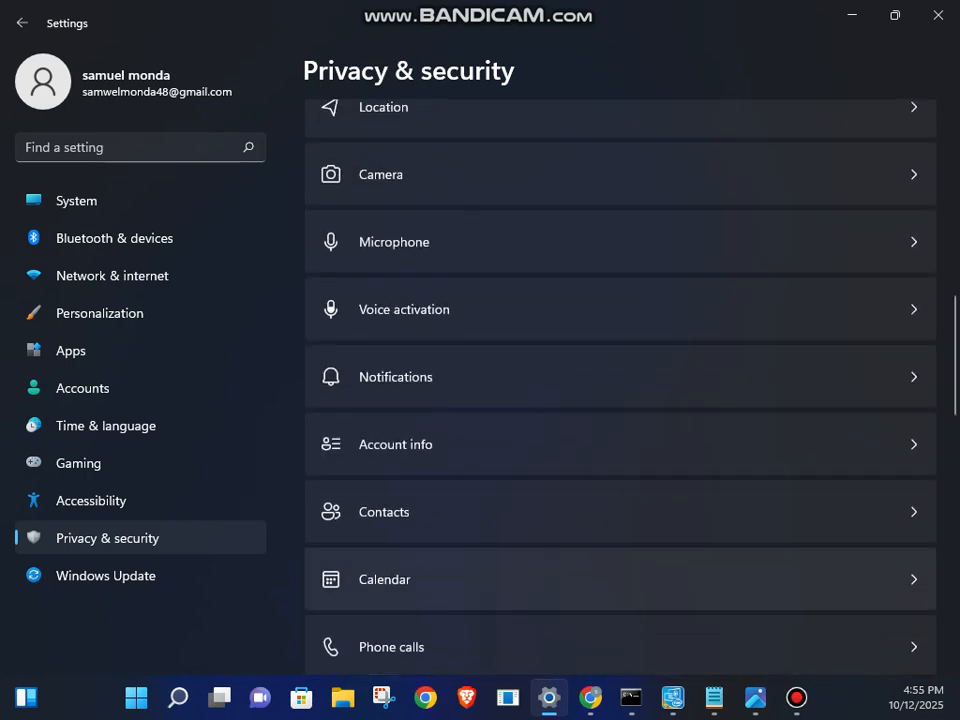
{"action": "scroll", "scroll_direction": "up", "scroll_amount": 3}
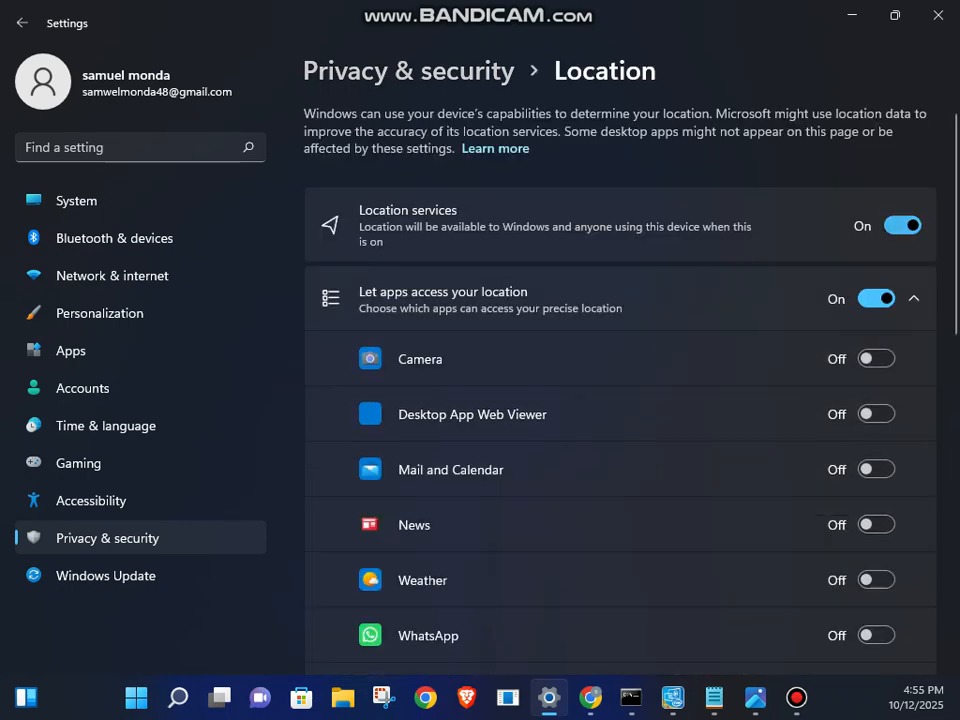
{"action": "left_click", "coordinate": [901, 225]}
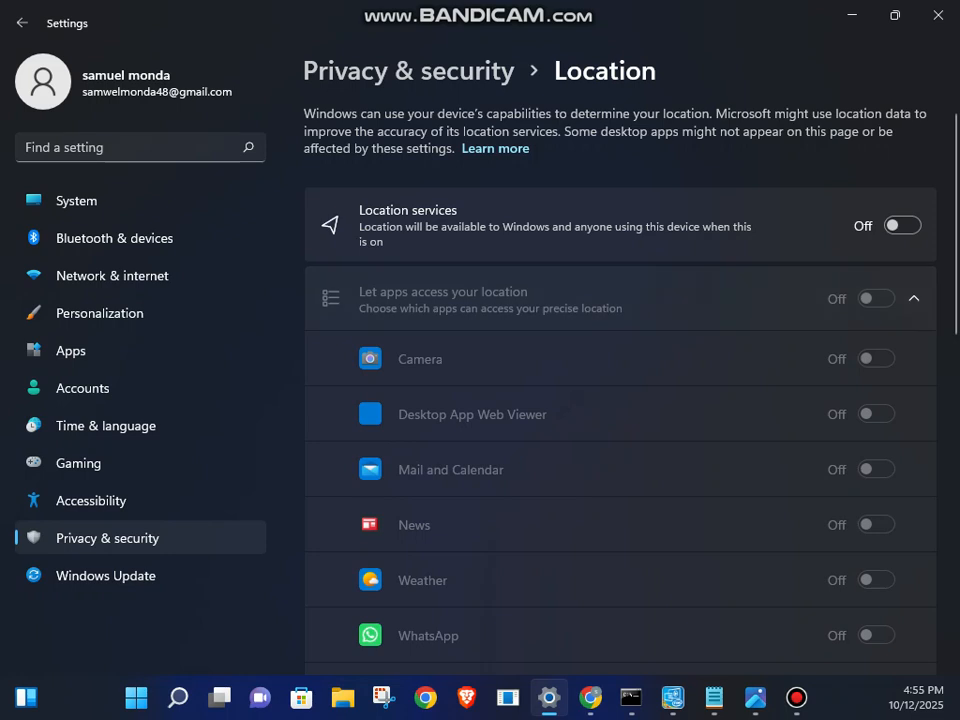
{"action": "scroll", "scroll_direction": "down", "scroll_amount": 3}
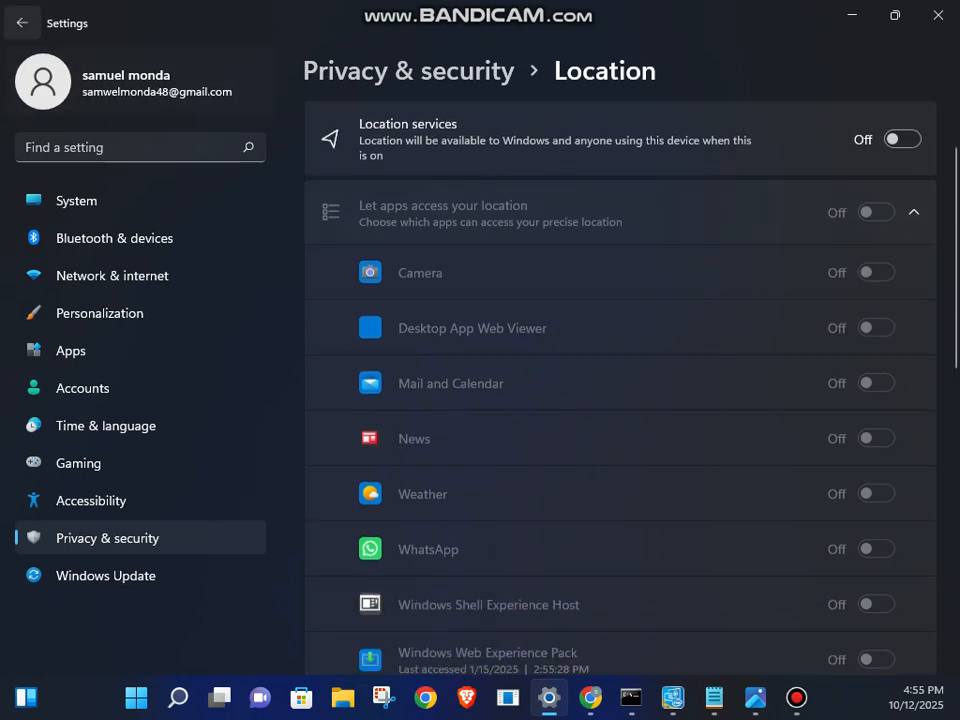
{"action": "left_click", "coordinate": [22, 22]}
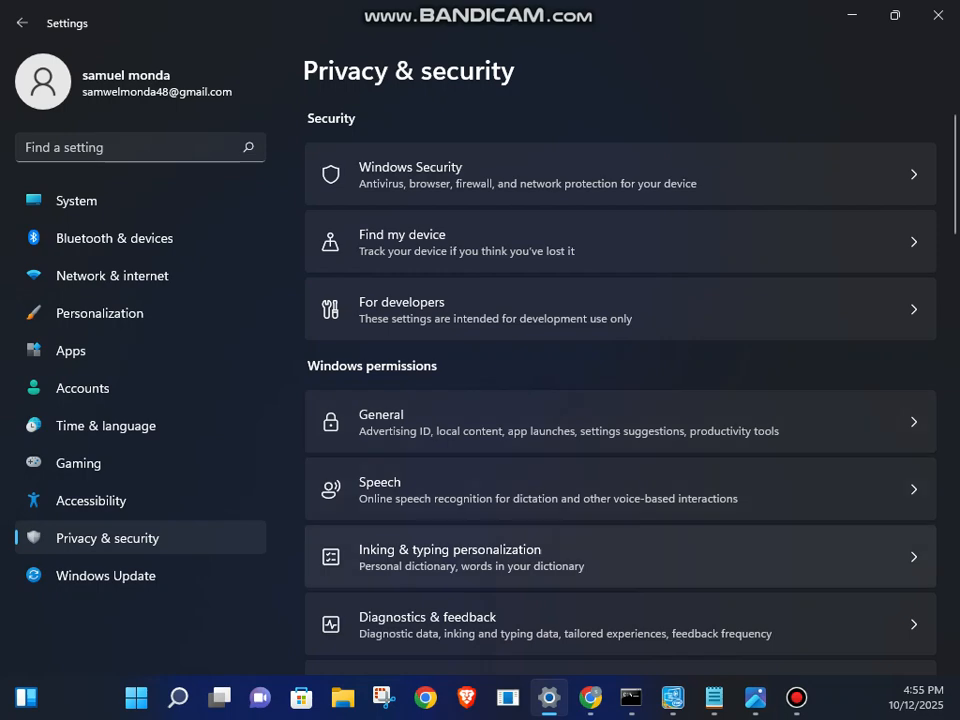
- Switch Camera access off and close the Settings window
{"action": "scroll", "scroll_direction": "down", "scroll_amount": 3}
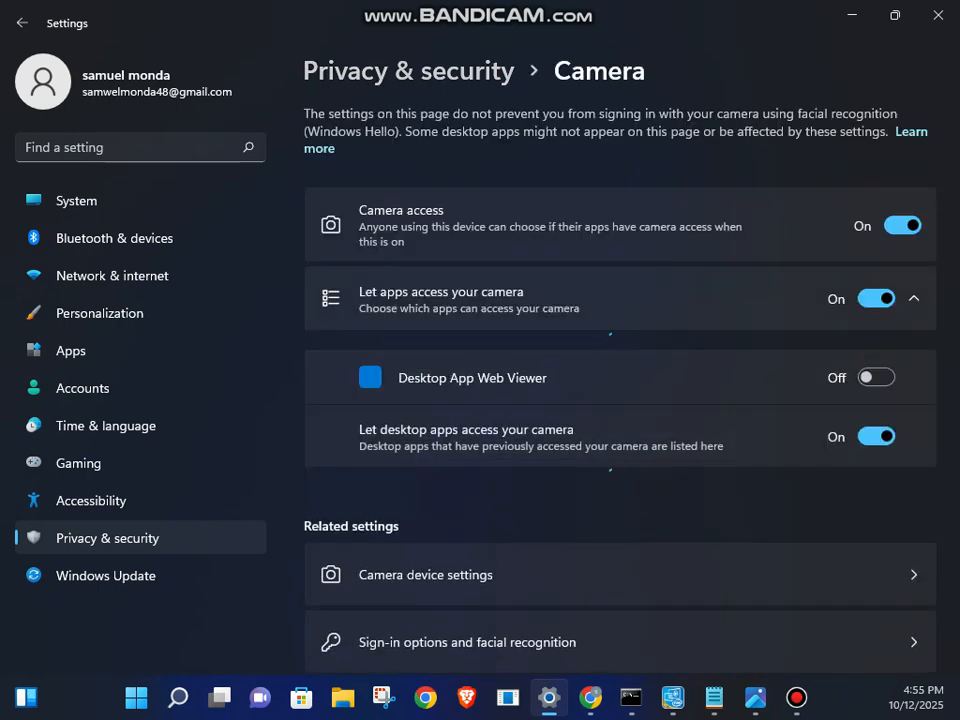
{"action": "left_click", "coordinate": [900, 225]}
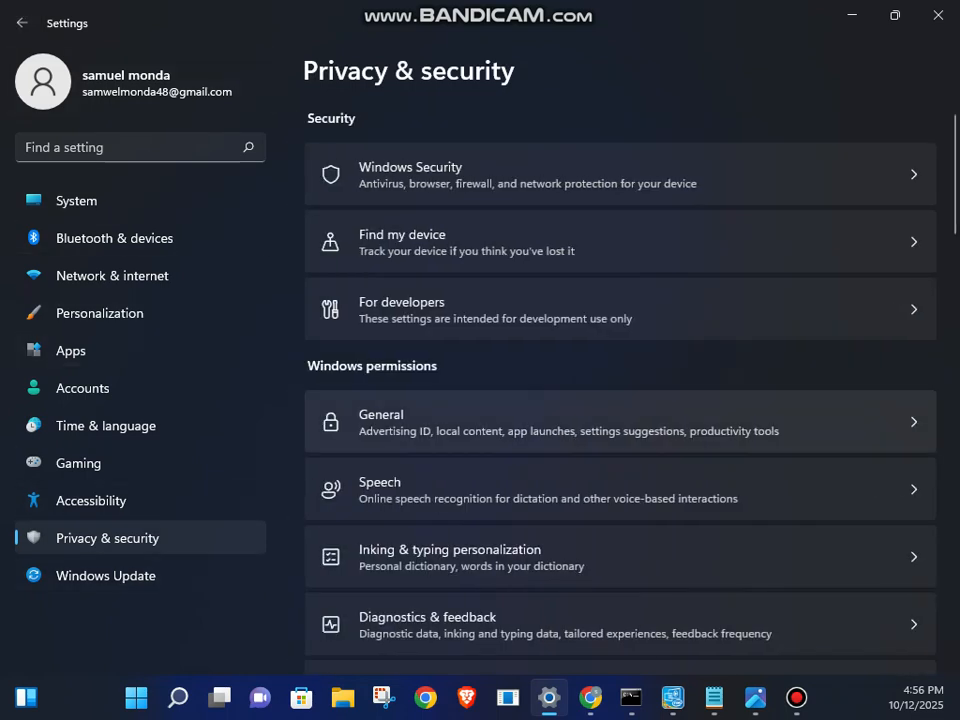
{"action": "left_click", "coordinate": [620, 422]}
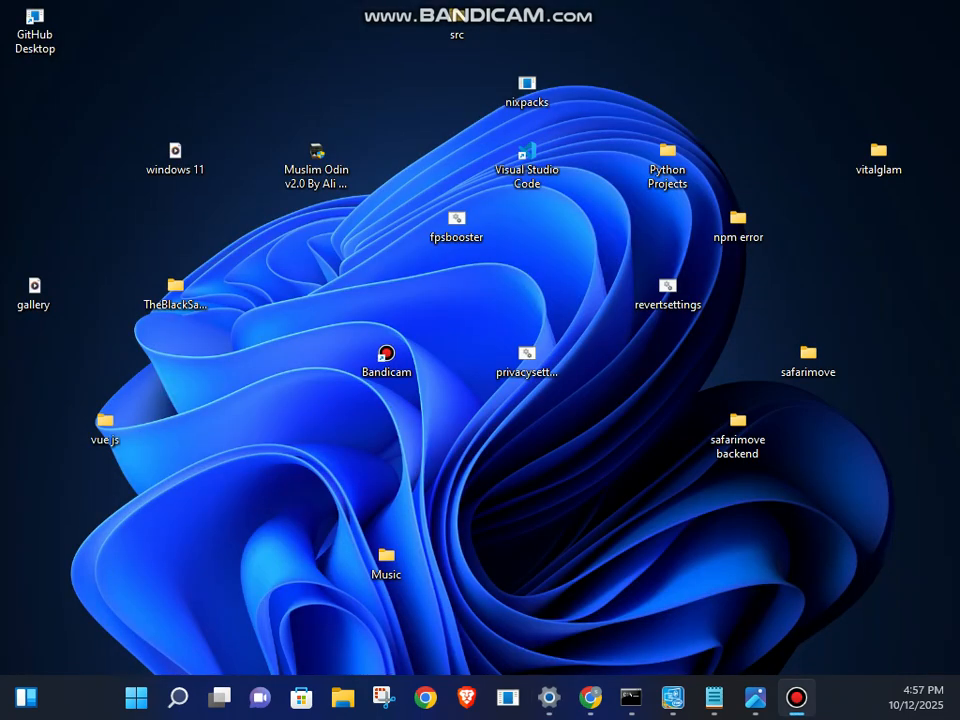
- Run the privacysettings.bat script from the desktop
{"action": "left_click", "coordinate": [527, 355]}
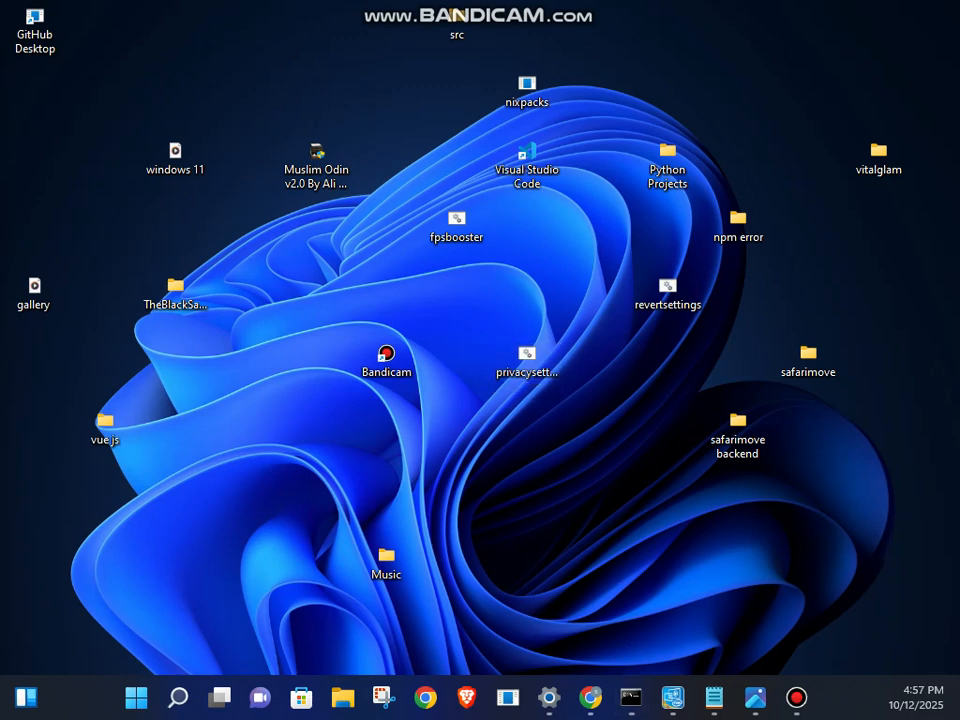
{"action": "left_click", "coordinate": [527, 360]}
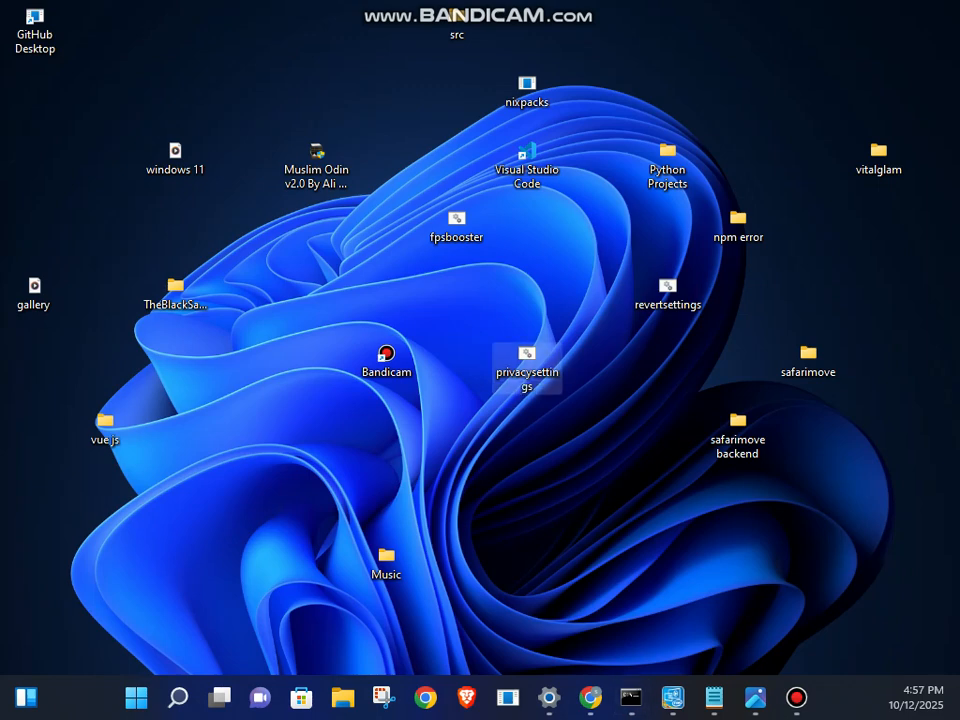
{"action": "right_click", "coordinate": [527, 360]}
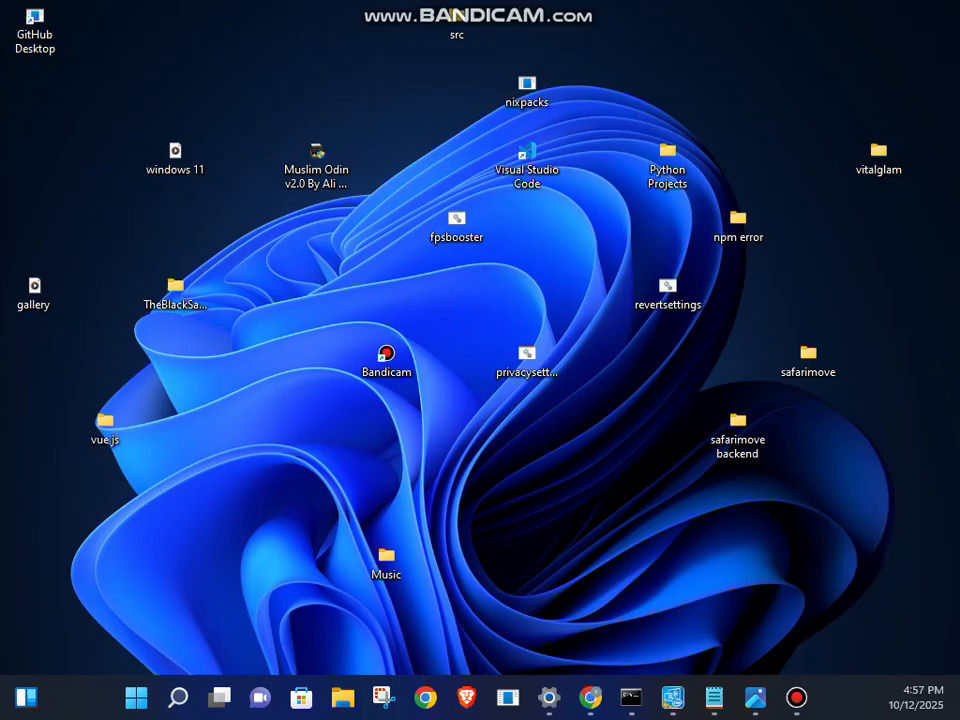
{"action": "double_click", "coordinate": [527, 354]}
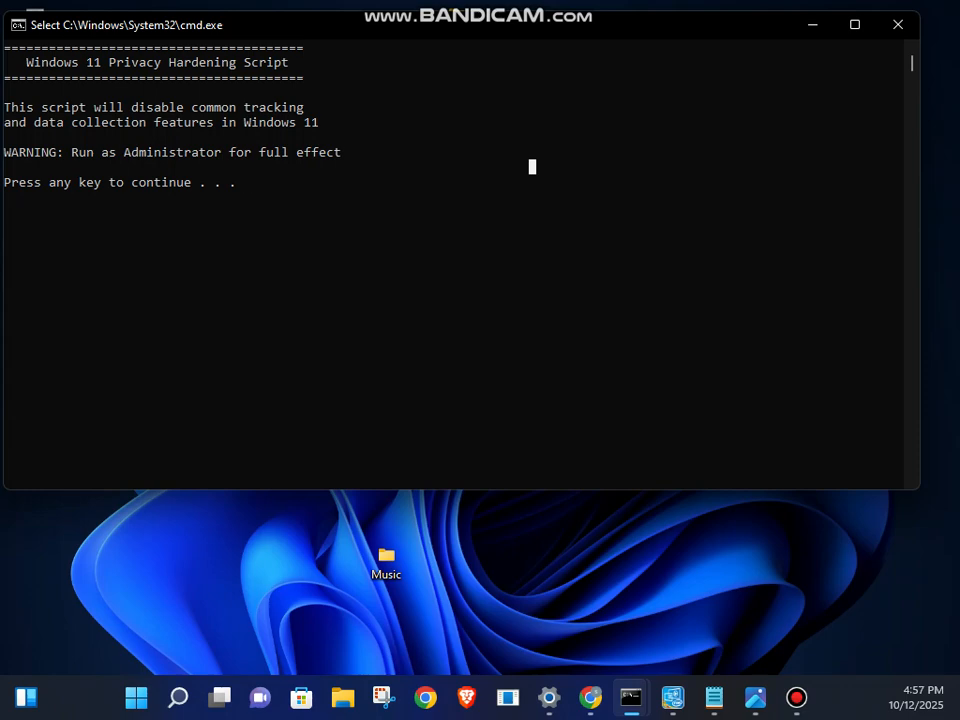
- Continue past the script's warning so all eight privacy-disabling steps complete
{"action": "key", "text": "enter"}
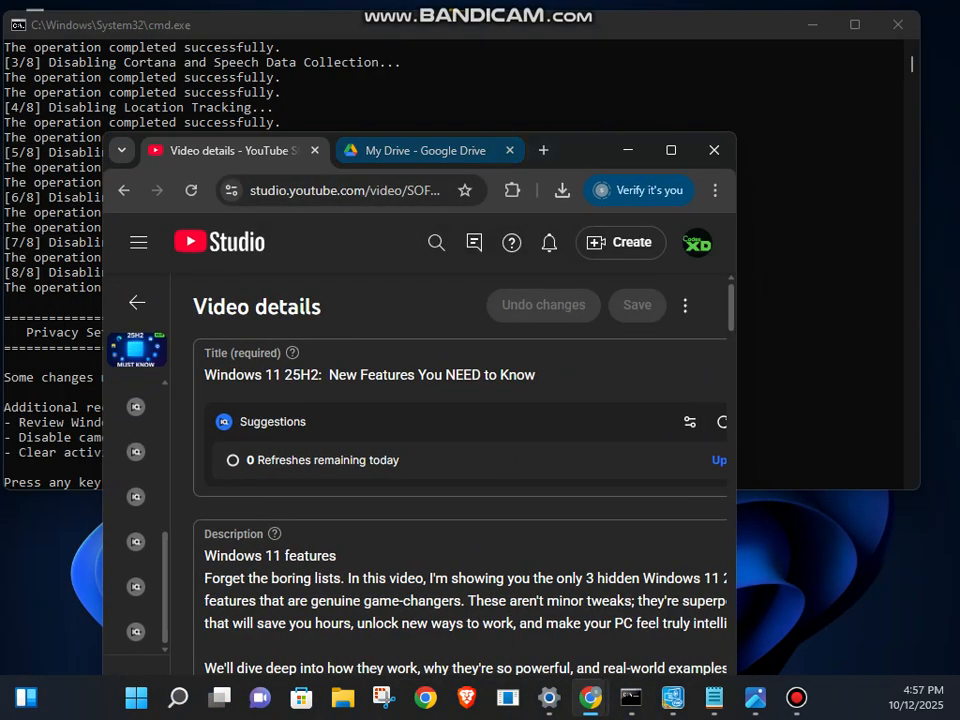
- Open the VirusTotal file analysis site in a new Chrome tab
{"action": "left_click", "coordinate": [543, 150]}
{"action": "type", "text": "vir"}
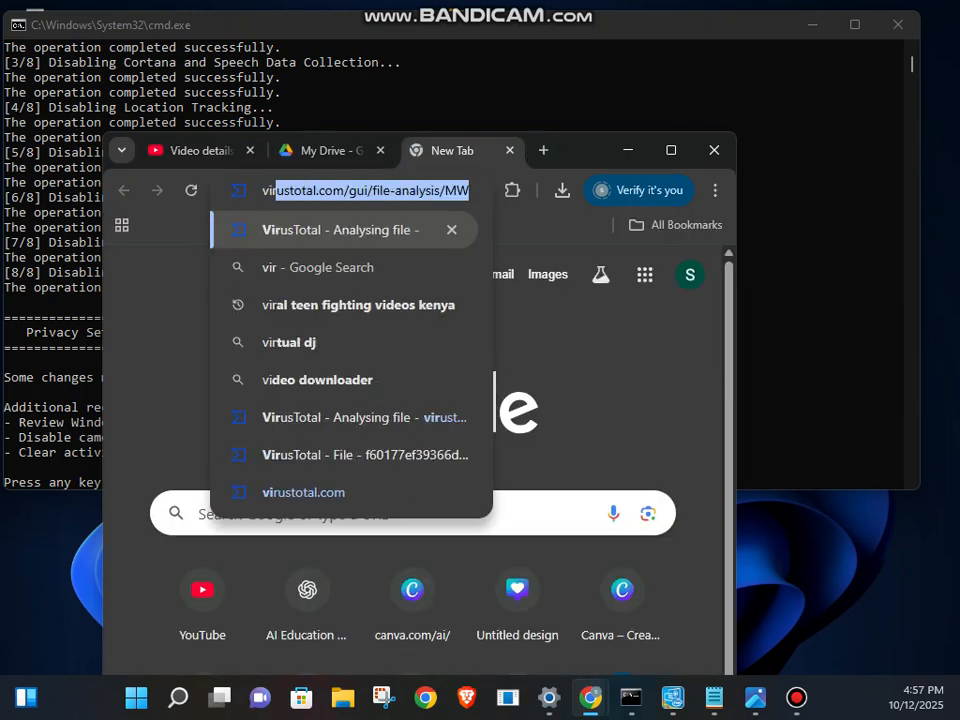
{"action": "left_click", "coordinate": [340, 230]}
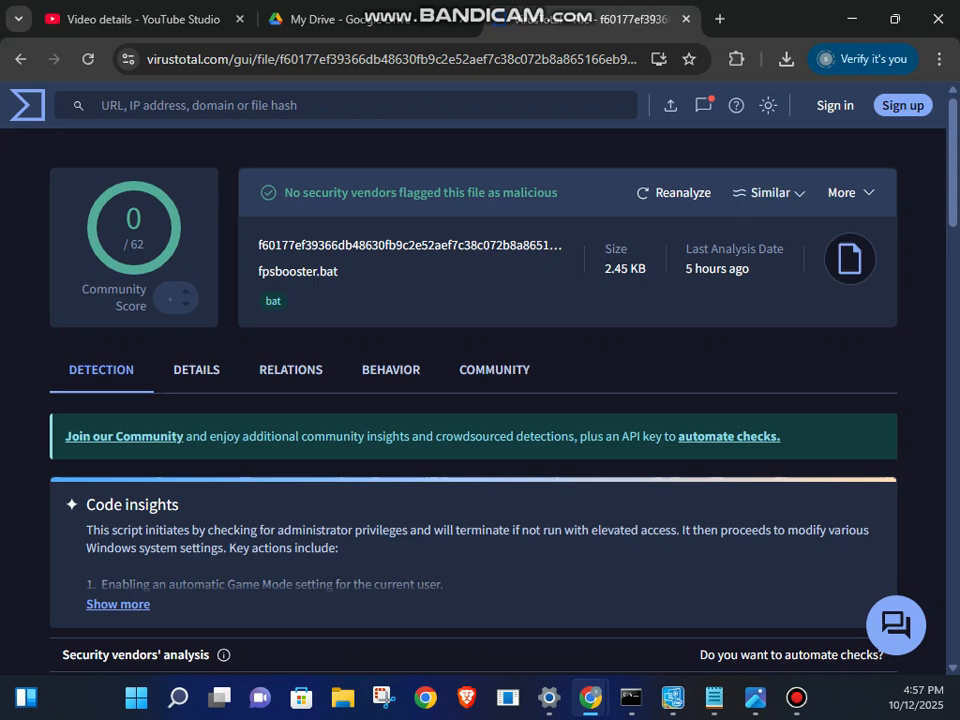
{"action": "left_click", "coordinate": [841, 192]}
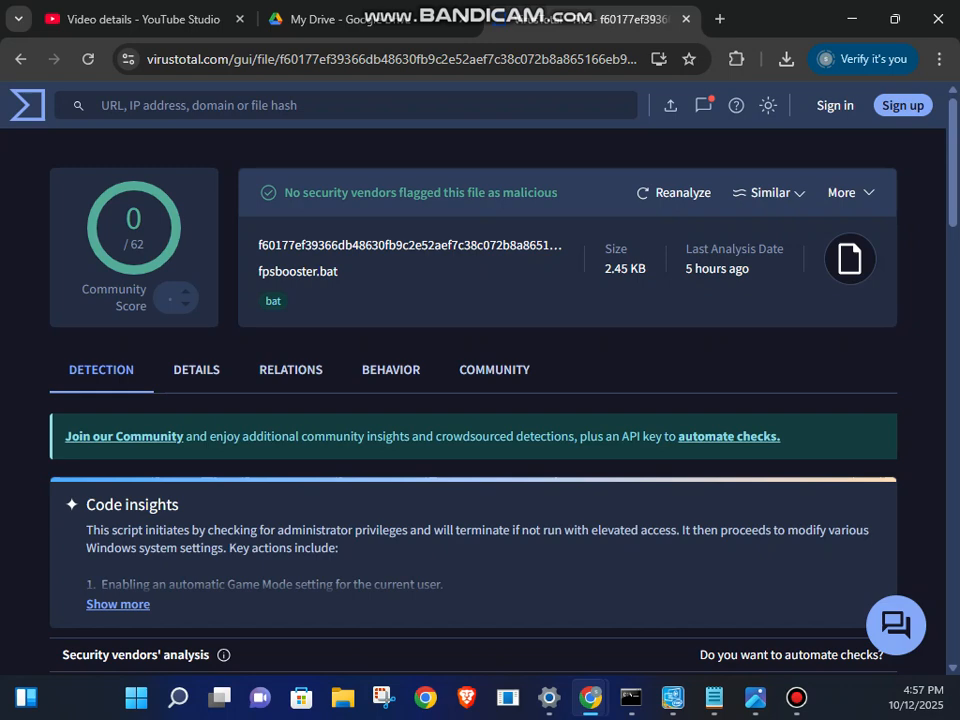
- Choose privacysettings.bat and confirm its upload to VirusTotal for scanning
{"action": "left_click", "coordinate": [670, 105]}
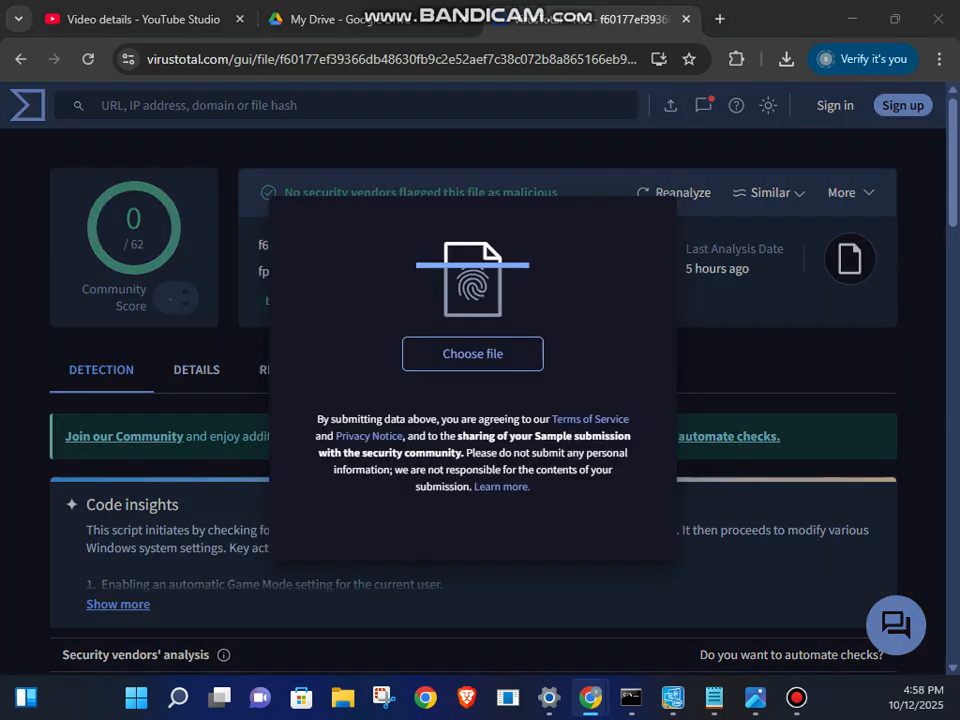
{"action": "left_click", "coordinate": [472, 353]}
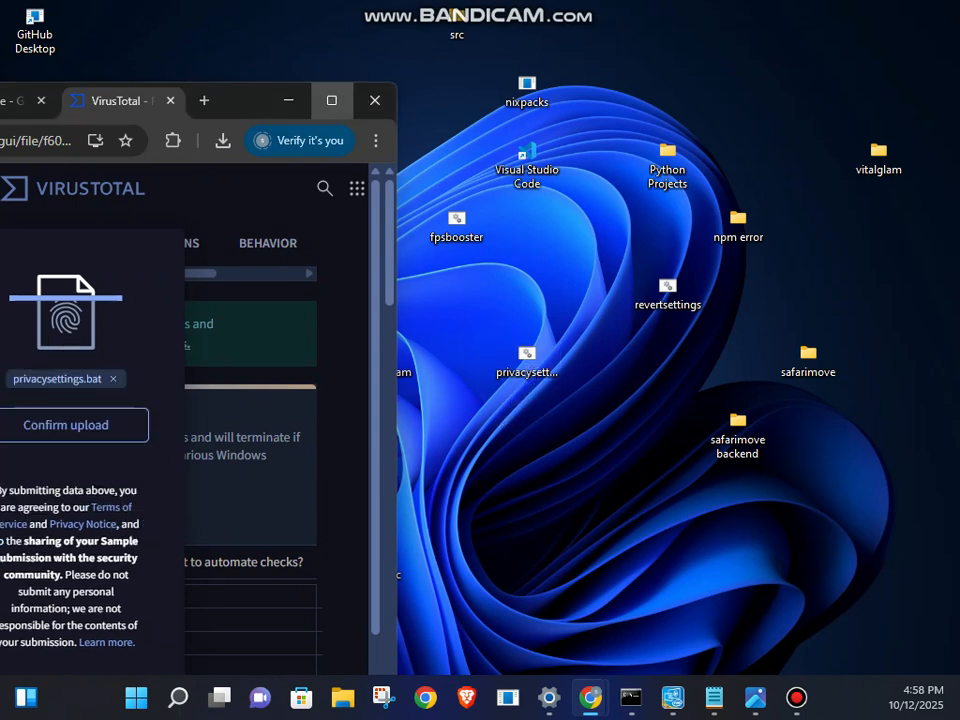
{"action": "left_click", "coordinate": [65, 424]}
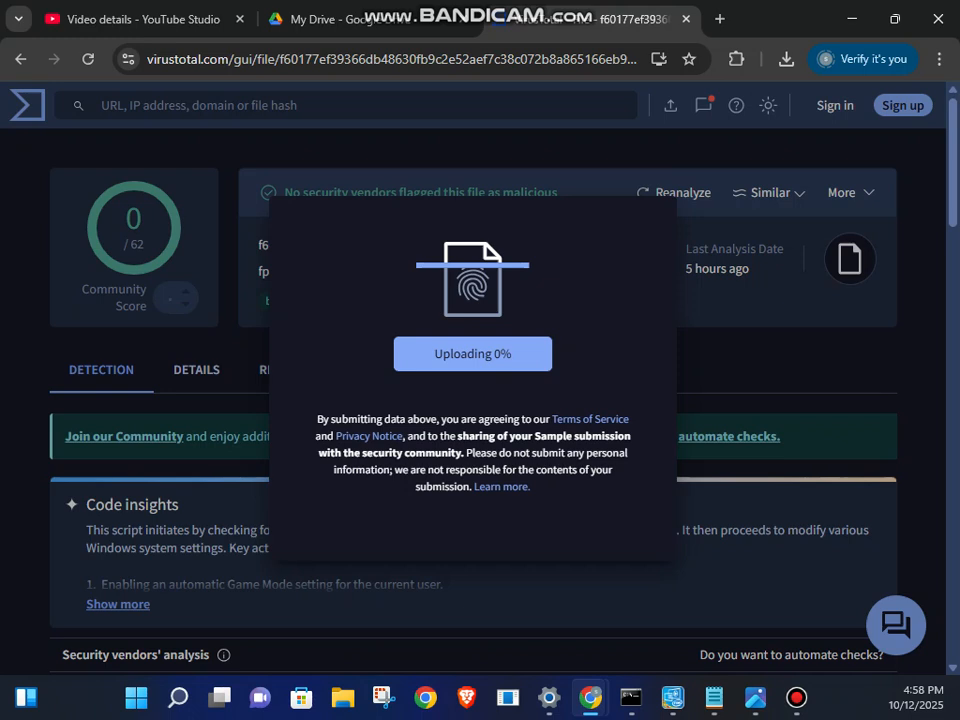